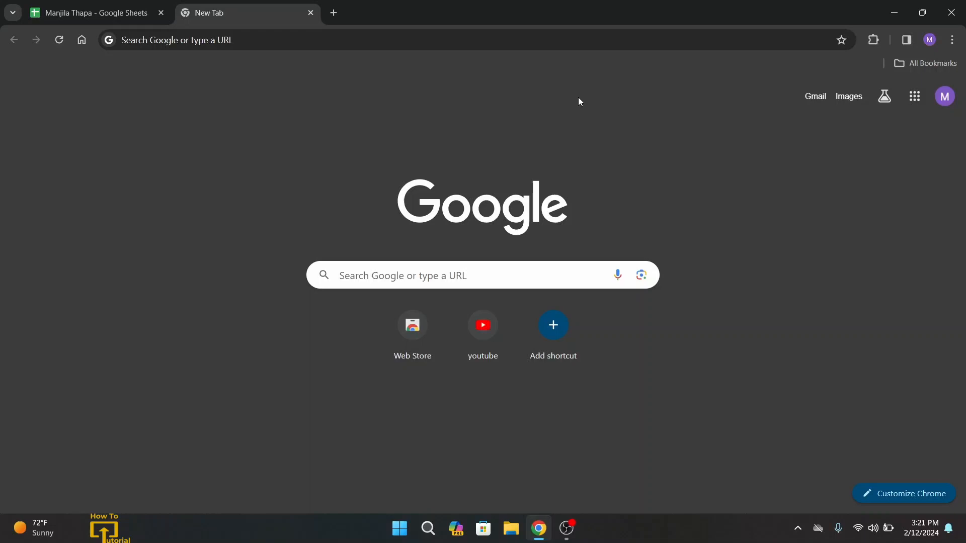
mouse_move(282, 98)
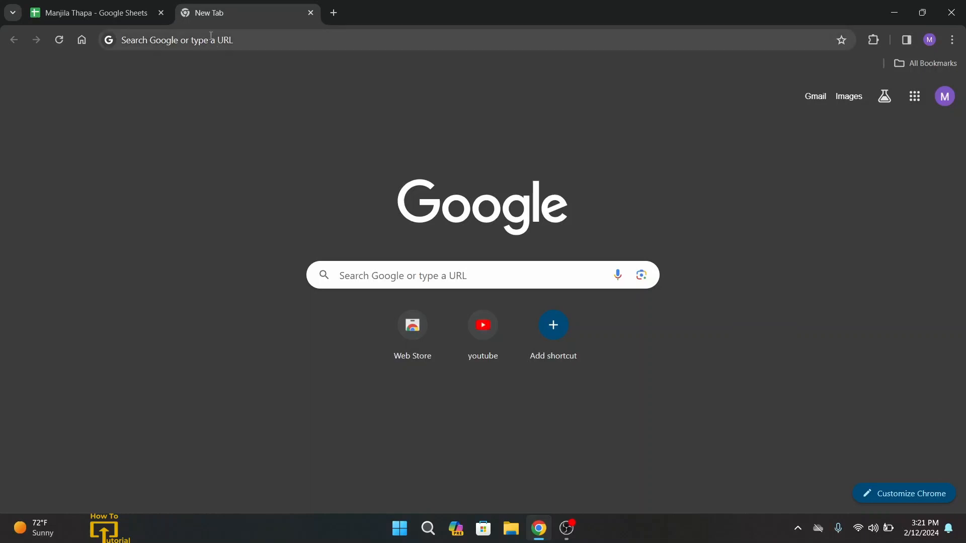
Search Google for 'bfi employee login' from the address bar.
type("bfi employee login")
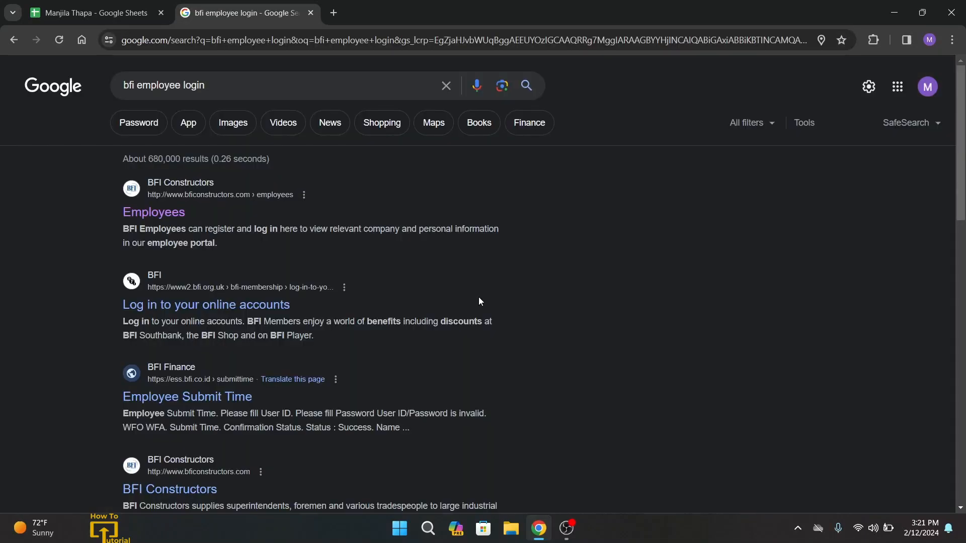
mouse_move(617, 363)
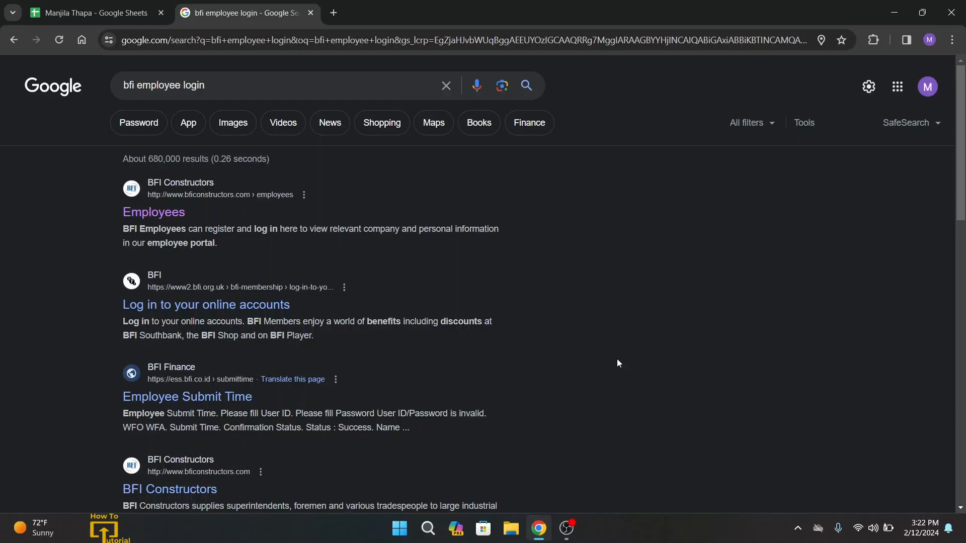
mouse_move(233, 264)
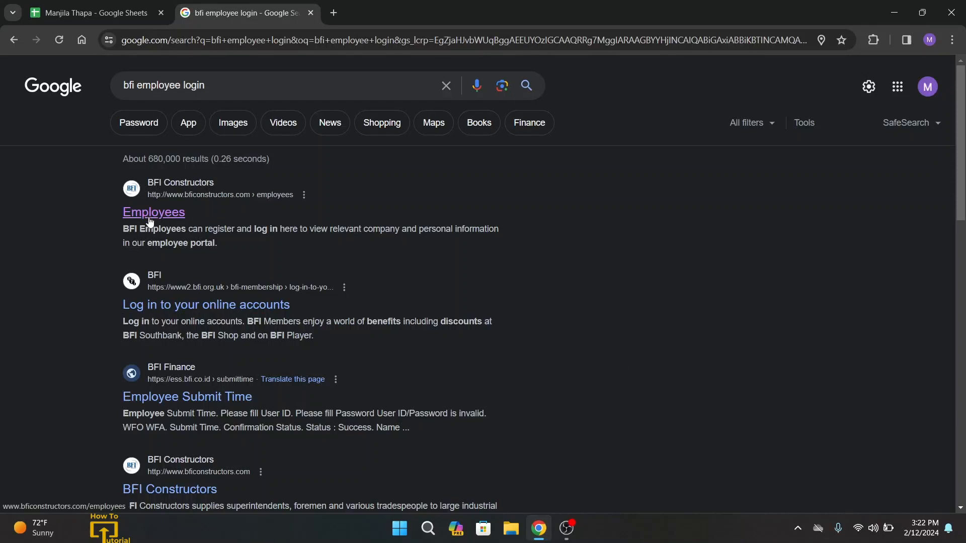
Open the BFI Constructors Employees page and scroll to its Register and Log In buttons.
left_click(153, 212)
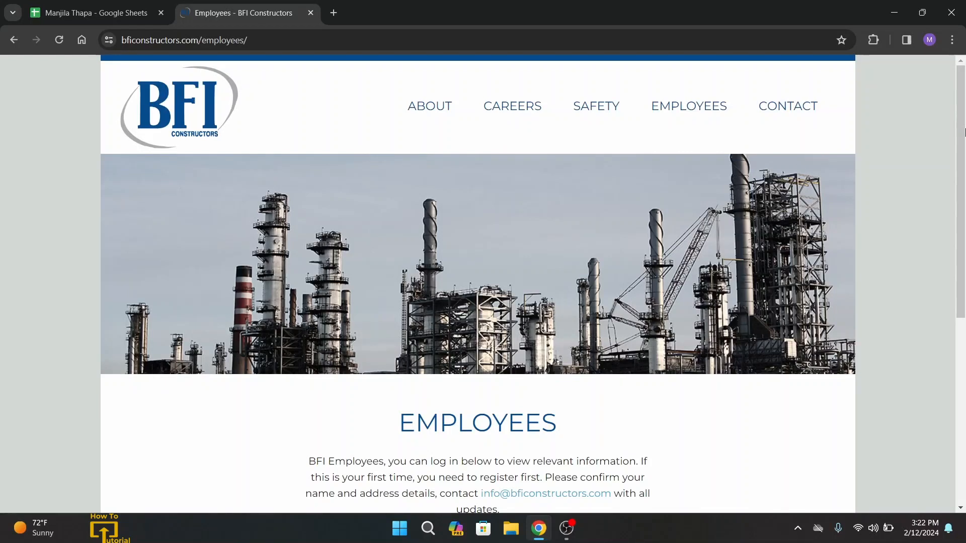
scroll("down", 3)
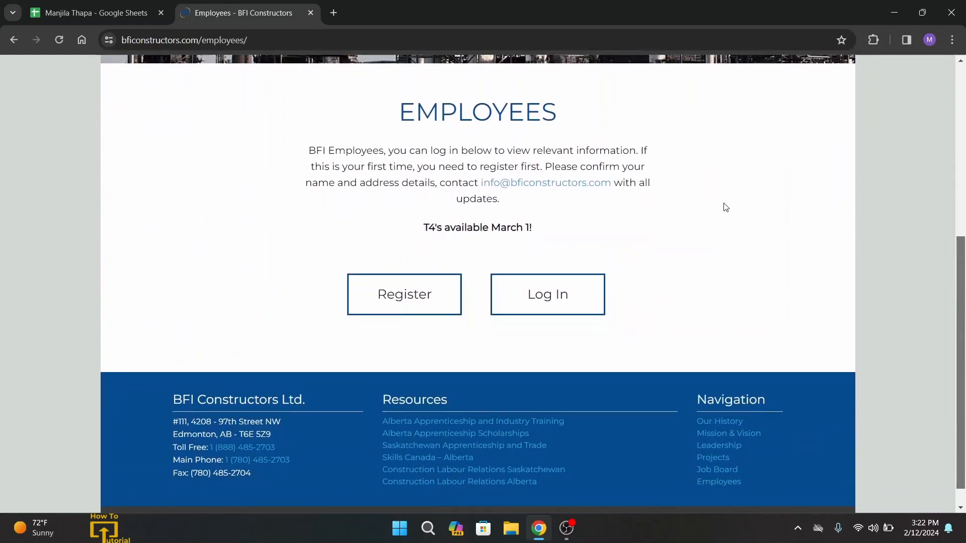
mouse_move(534, 495)
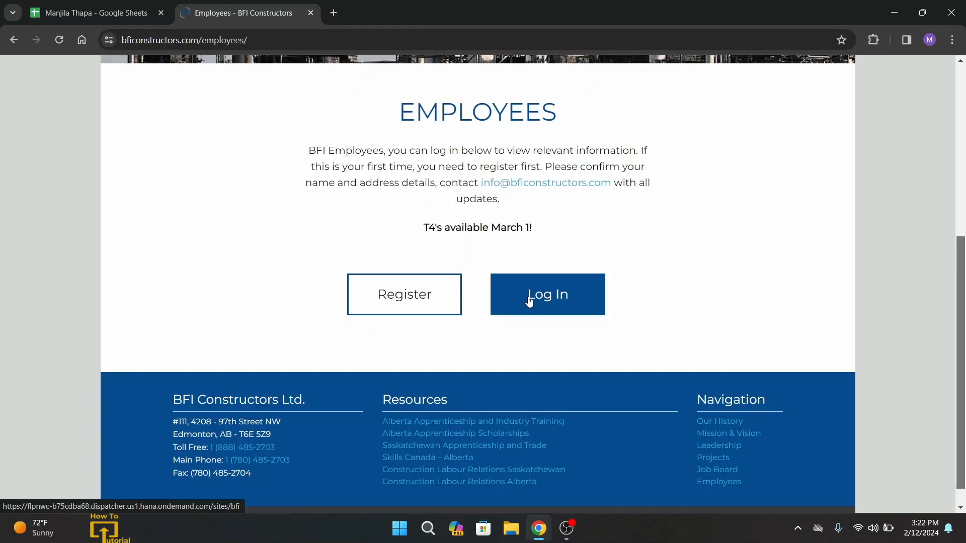
left_click(545, 294)
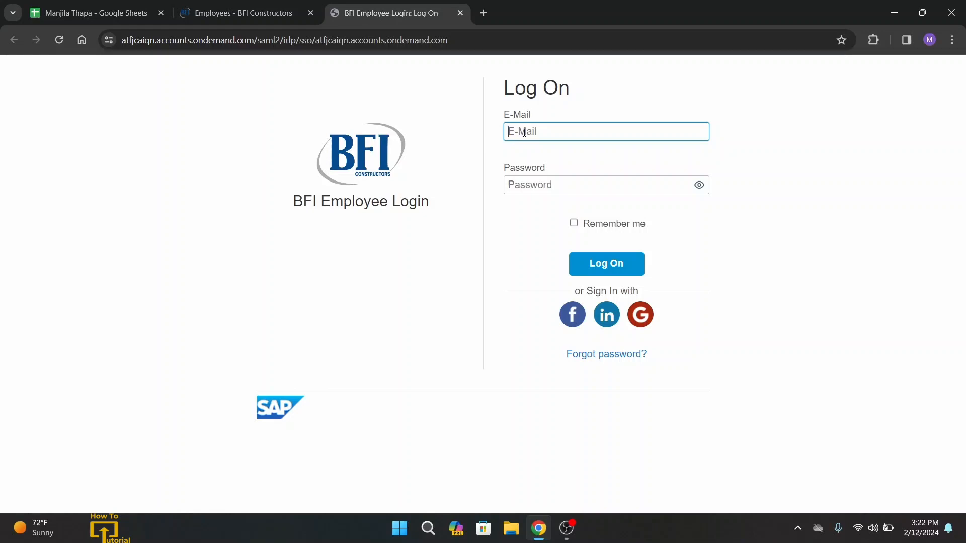
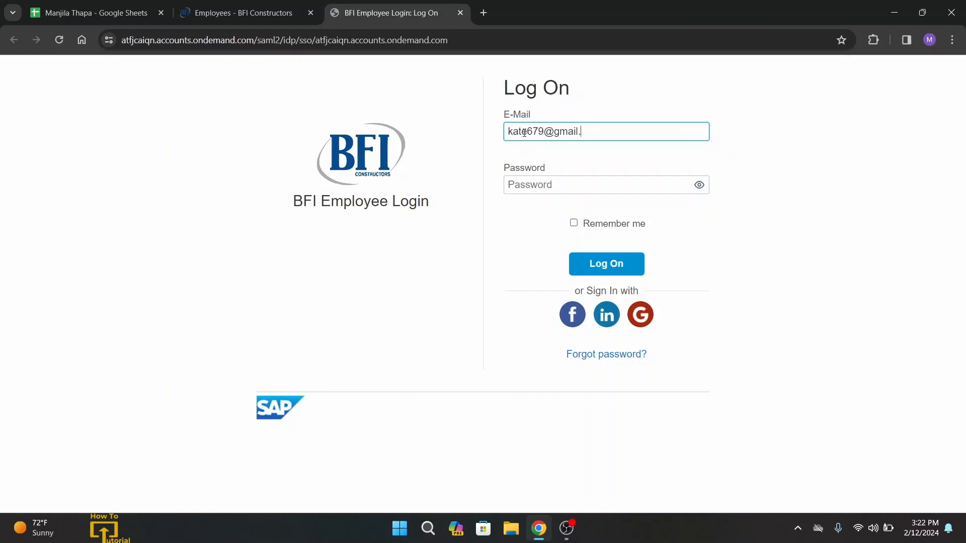
left_click(606, 185)
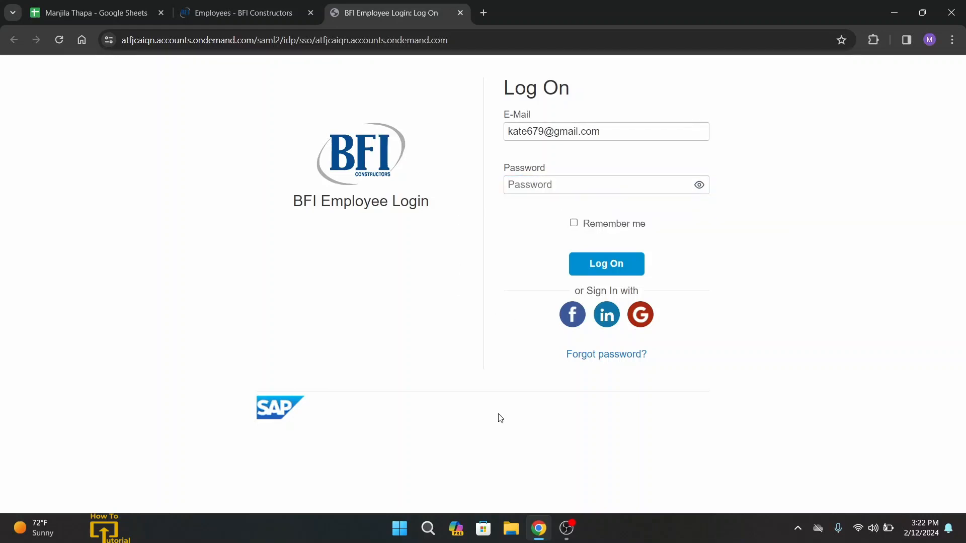
mouse_move(606, 354)
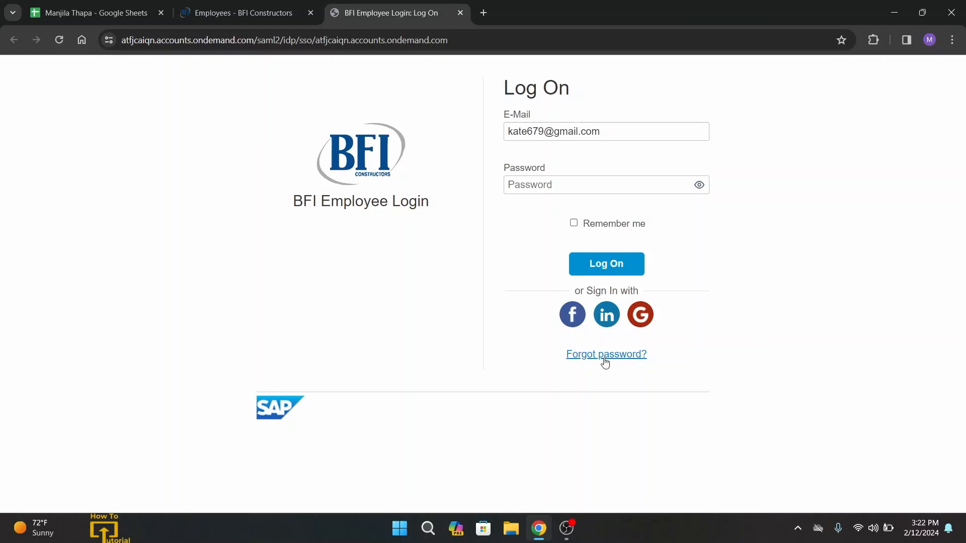
mouse_move(605, 354)
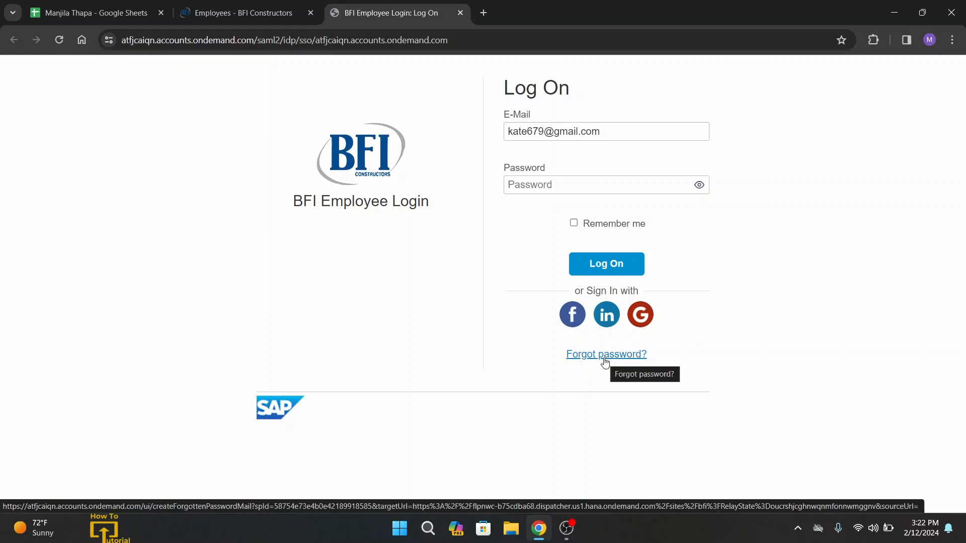
mouse_move(539, 230)
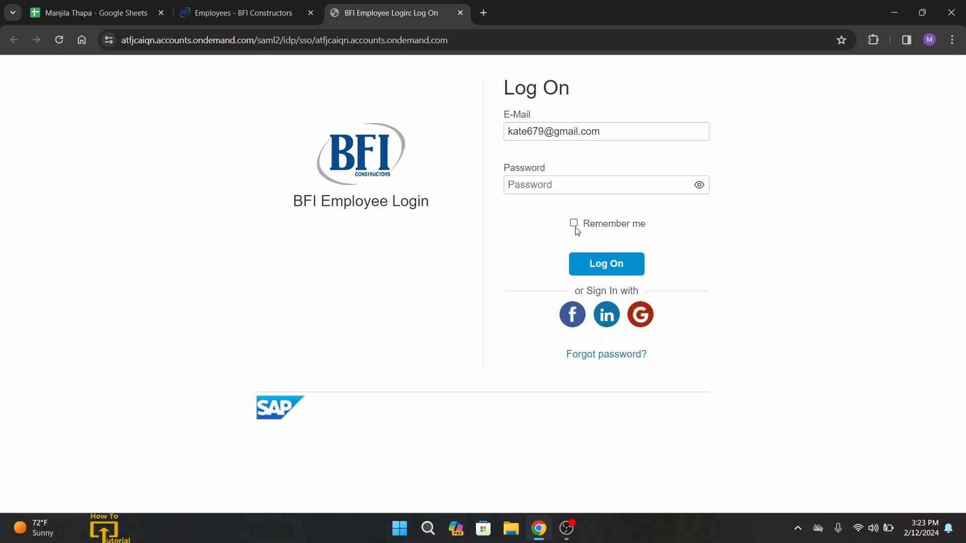
mouse_move(540, 186)
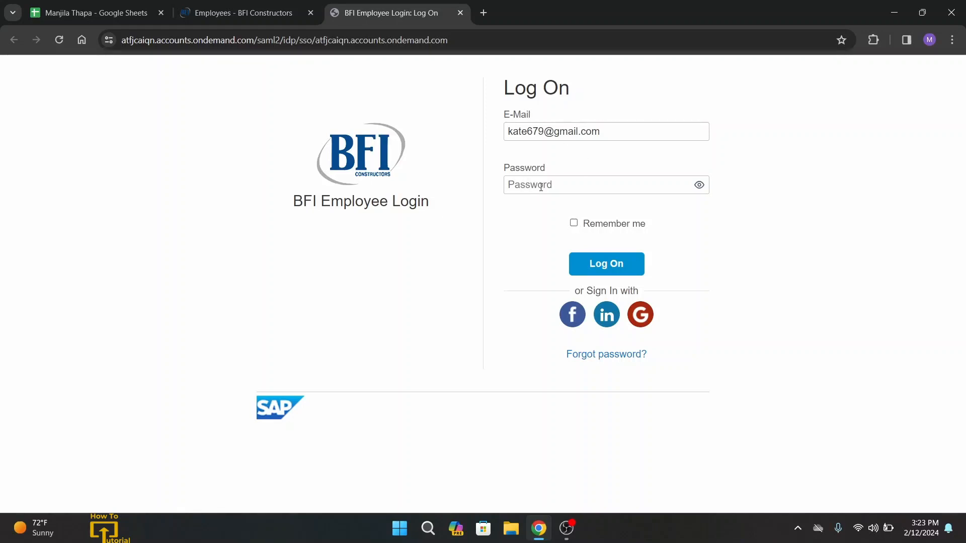